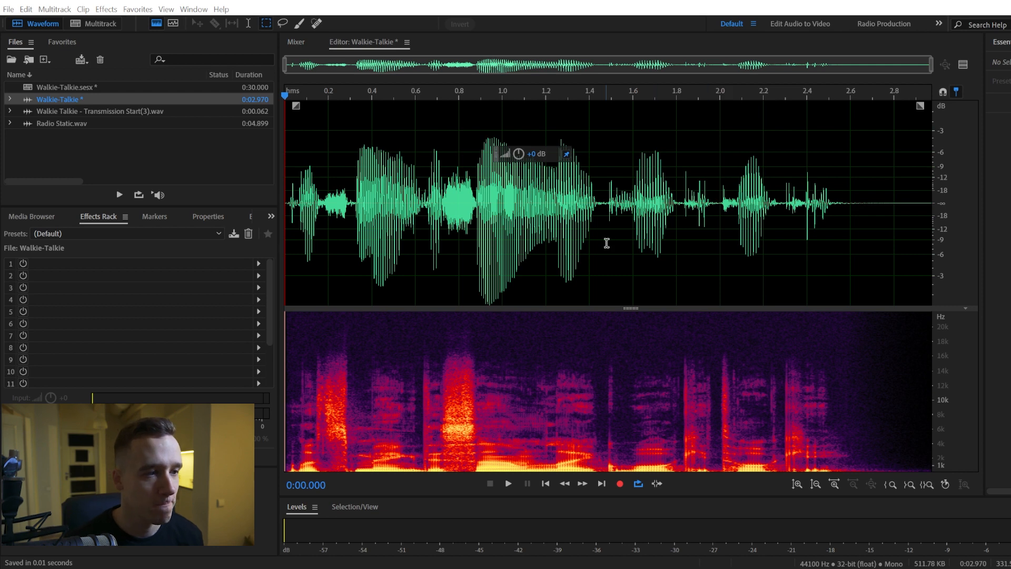
pyautogui.moveTo(302, 169)
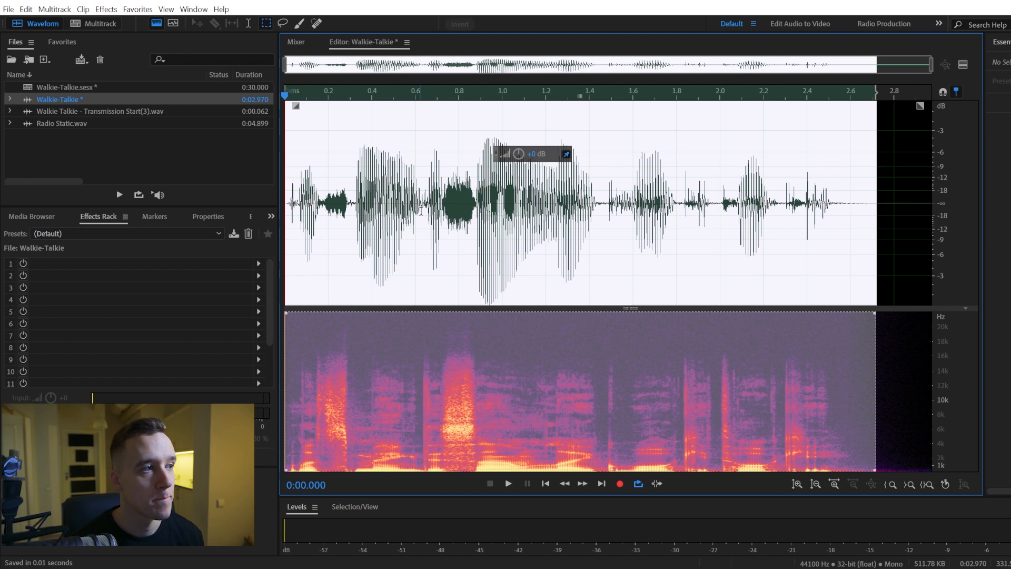
# Open the Effects menu to reach the Filter and EQ effects for the whole clip
pyautogui.click(106, 9)
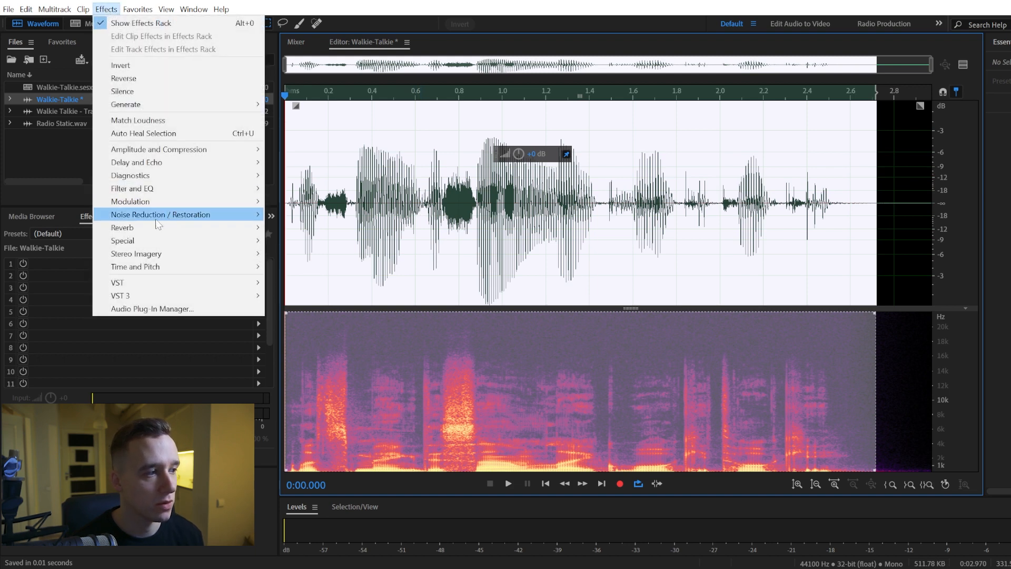
pyautogui.moveTo(132, 187)
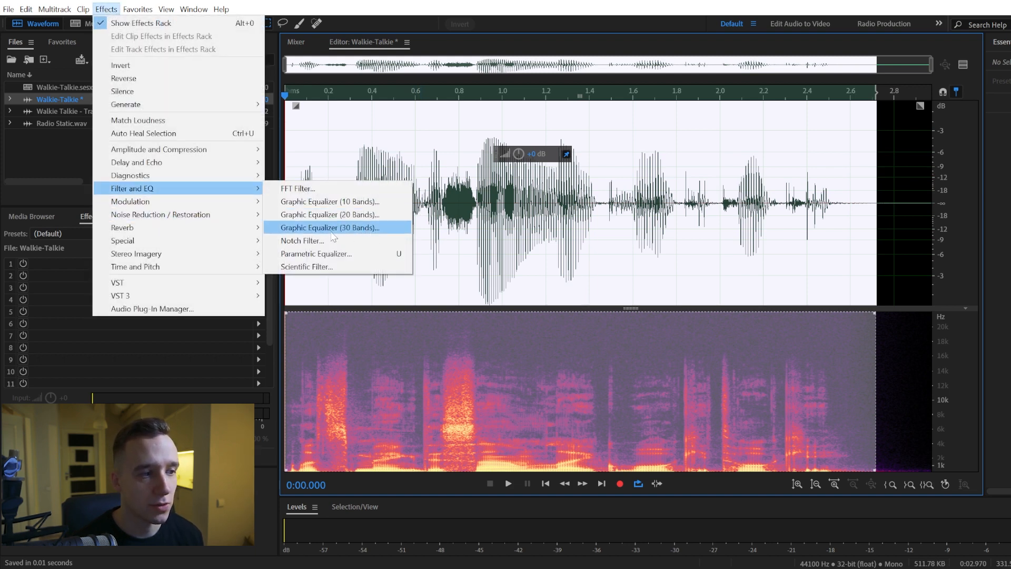
pyautogui.moveTo(316, 252)
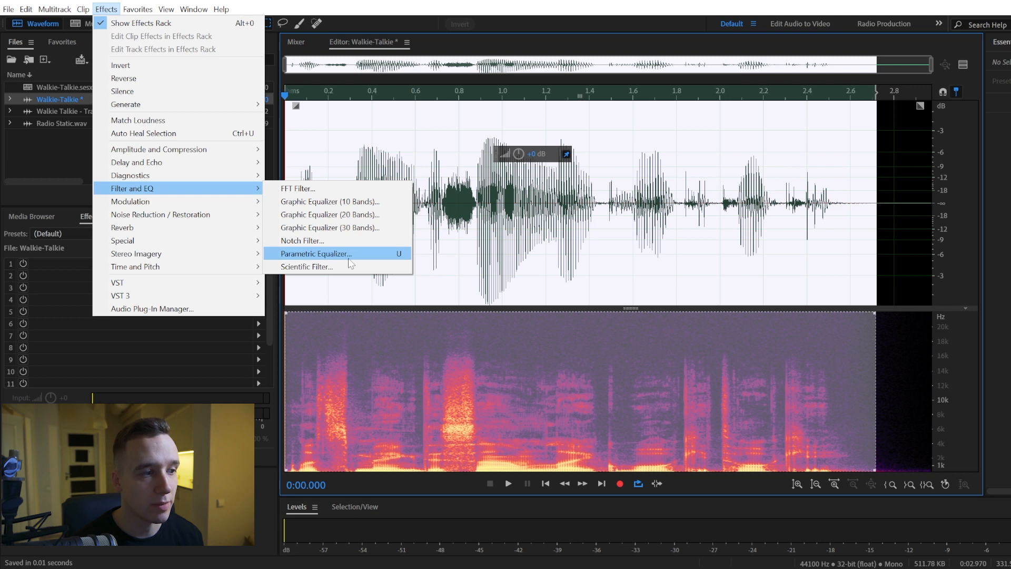
# Open the Parametric Equalizer and load its Old Time Radio preset
pyautogui.click(316, 253)
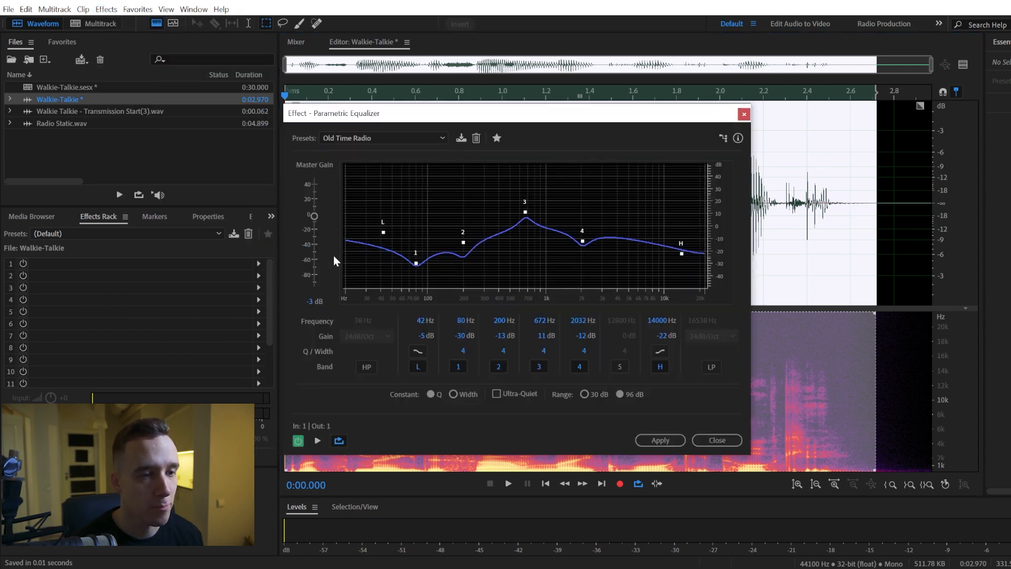
pyautogui.click(383, 138)
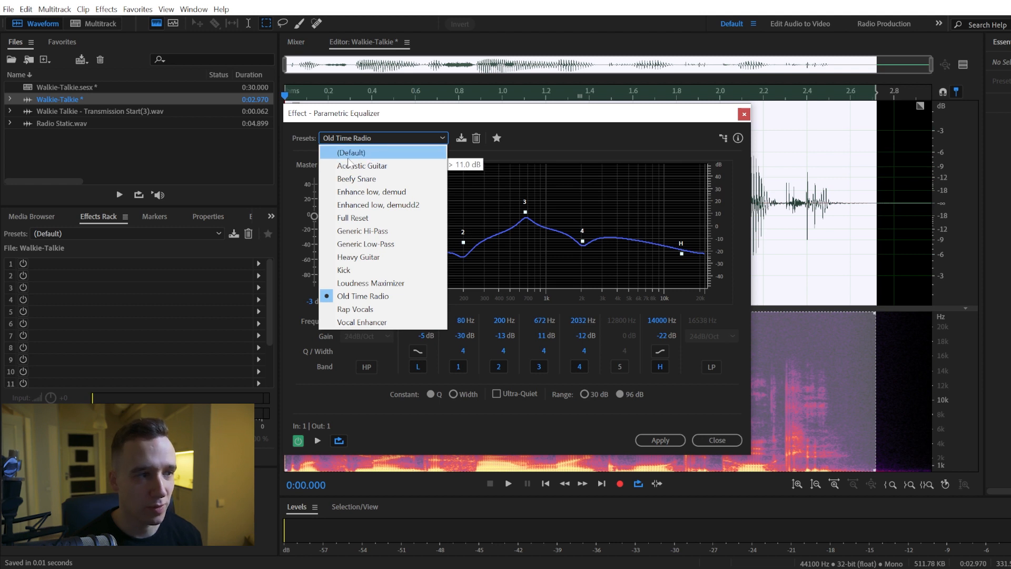
pyautogui.click(351, 153)
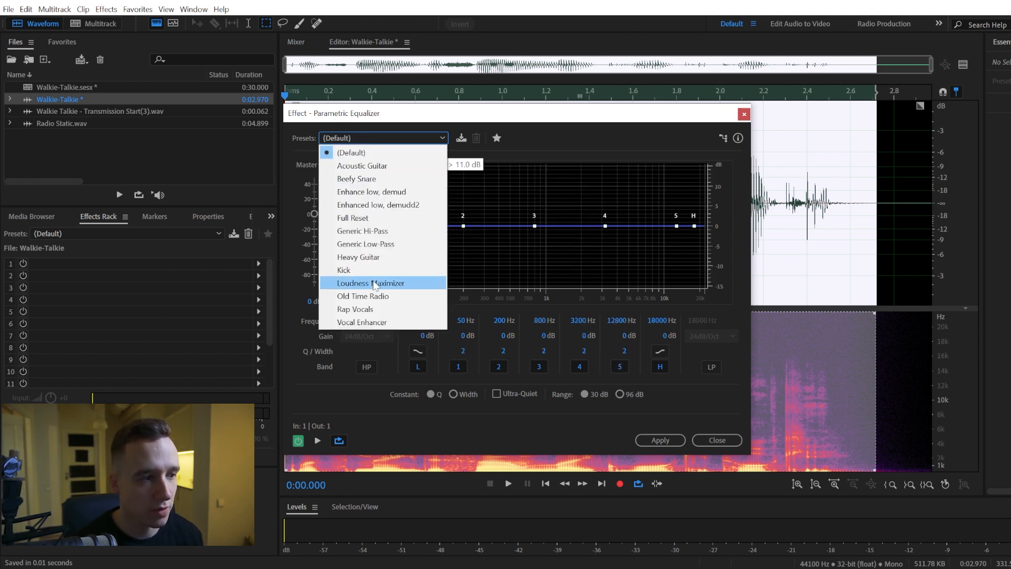
pyautogui.moveTo(386, 259)
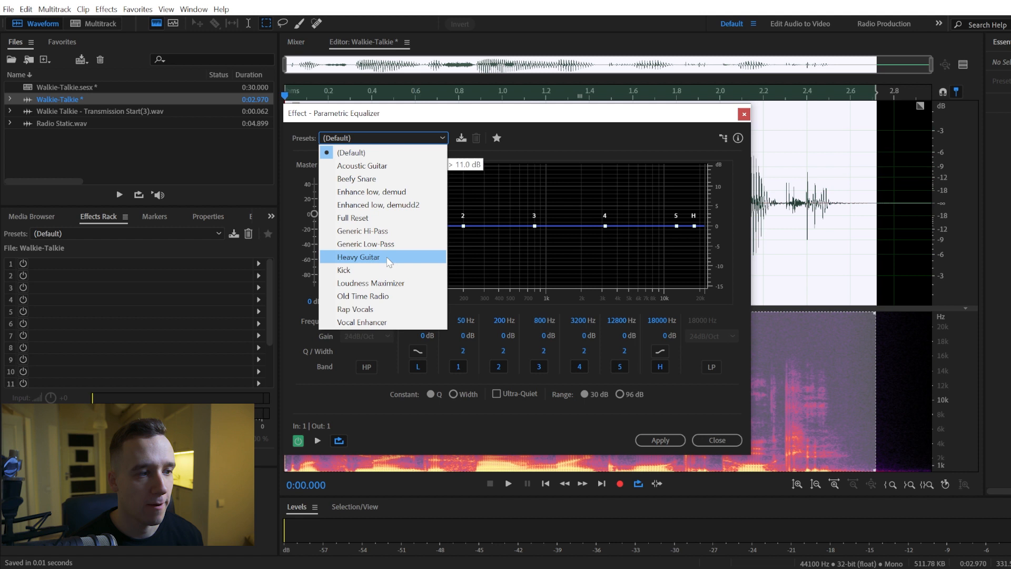
pyautogui.click(362, 295)
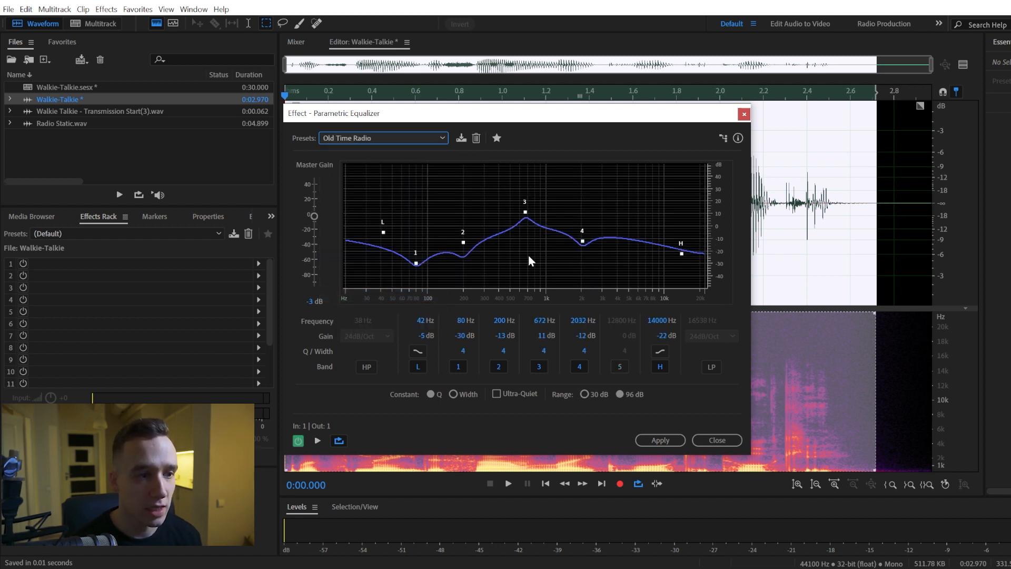
pyautogui.moveTo(430, 225)
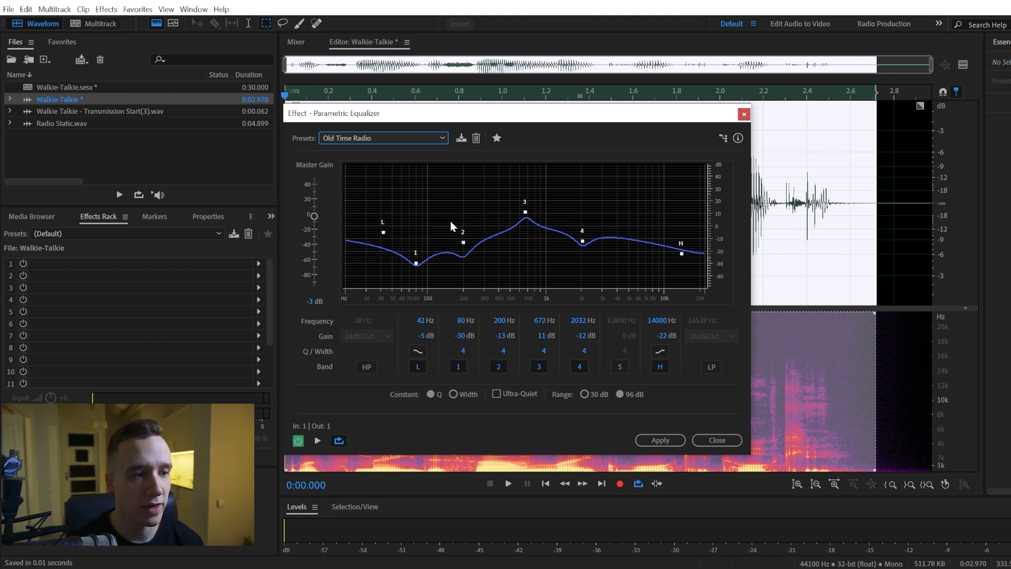
pyautogui.moveTo(644, 236)
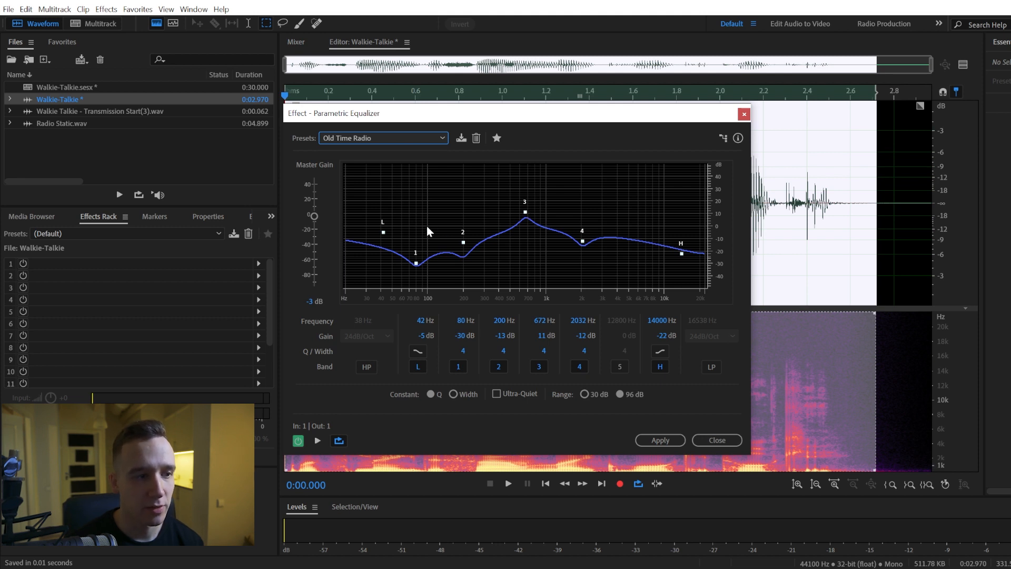
pyautogui.moveTo(583, 227)
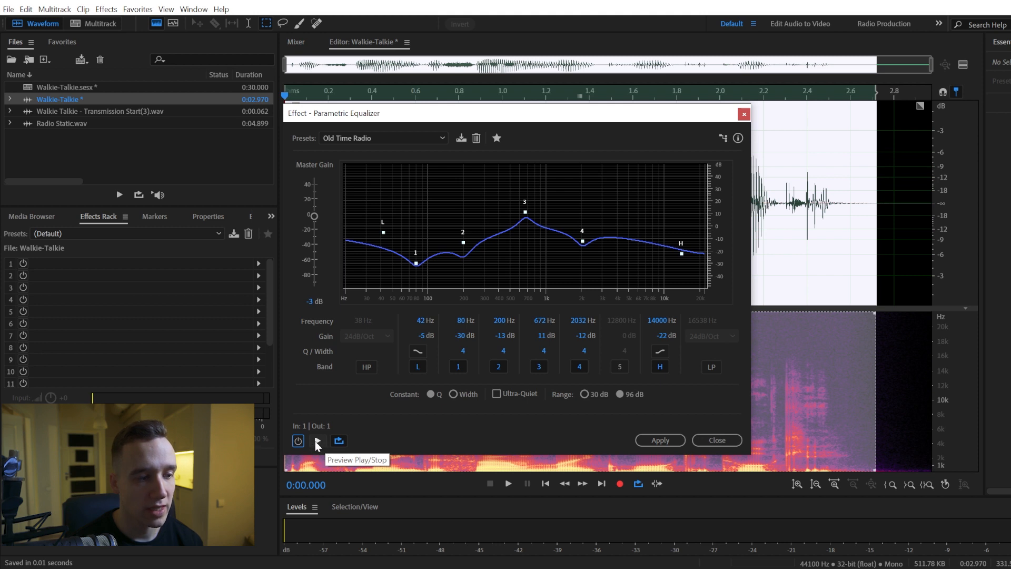
pyautogui.click(316, 441)
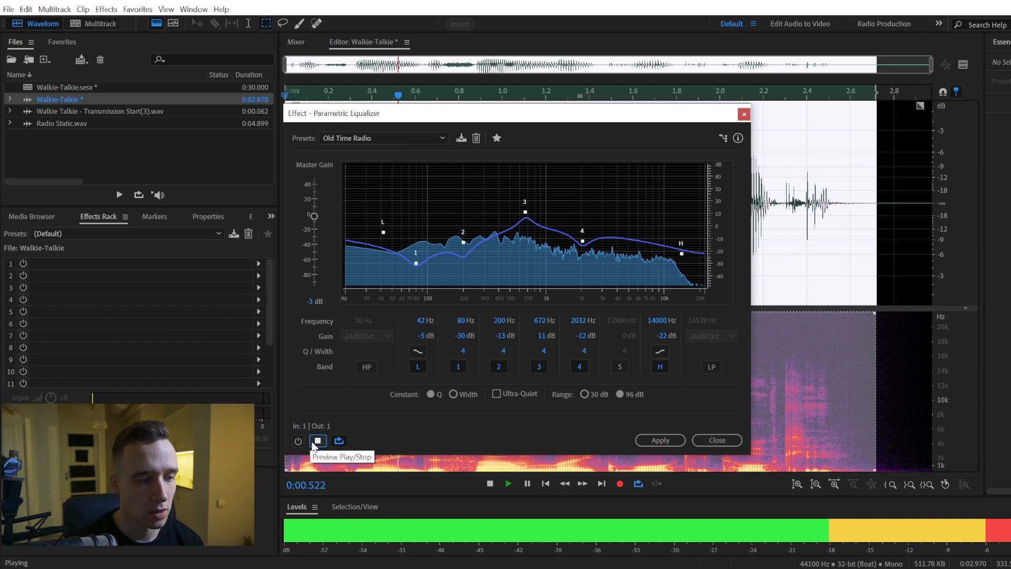
pyautogui.click(317, 441)
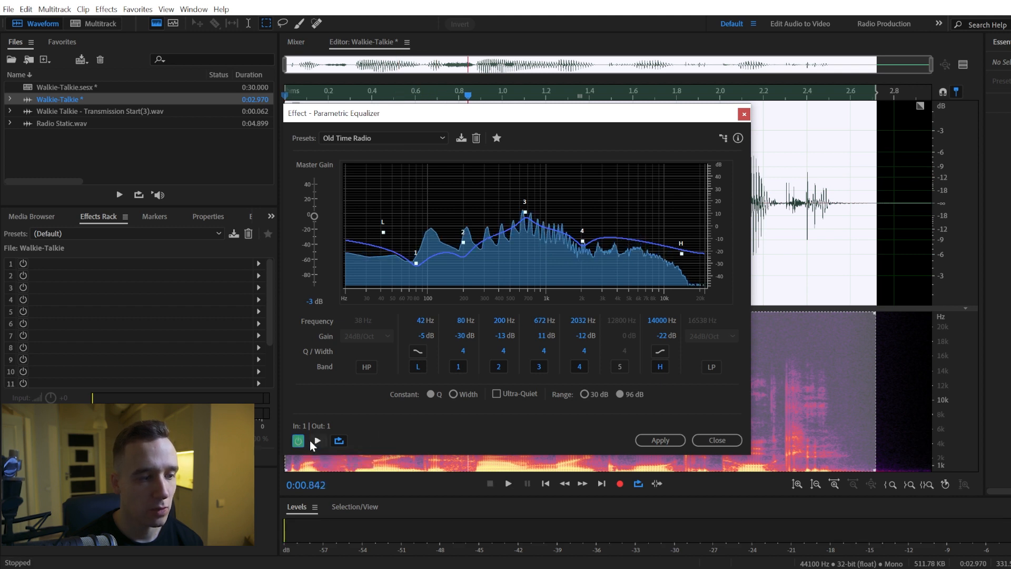
pyautogui.click(316, 440)
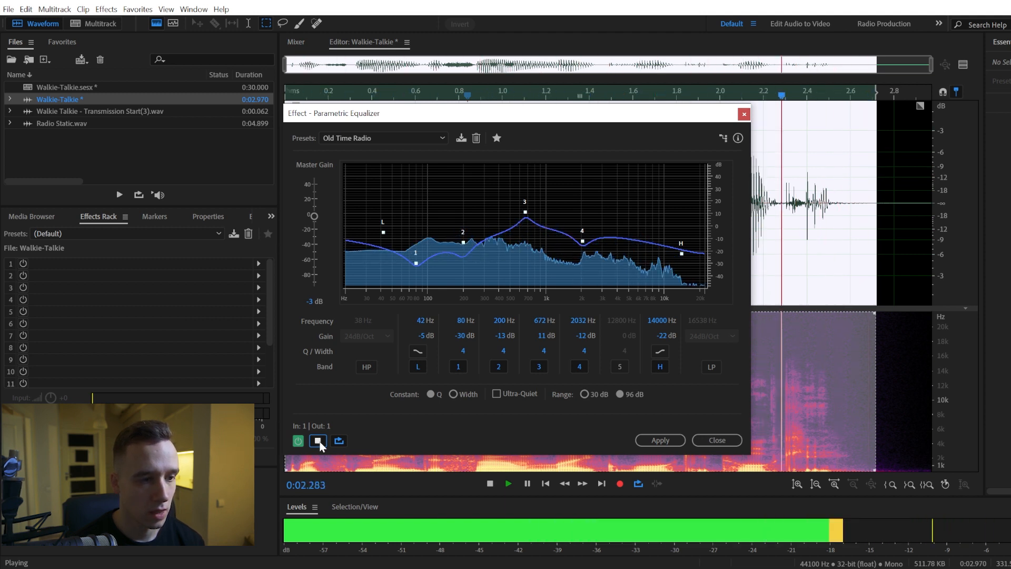
pyautogui.click(318, 440)
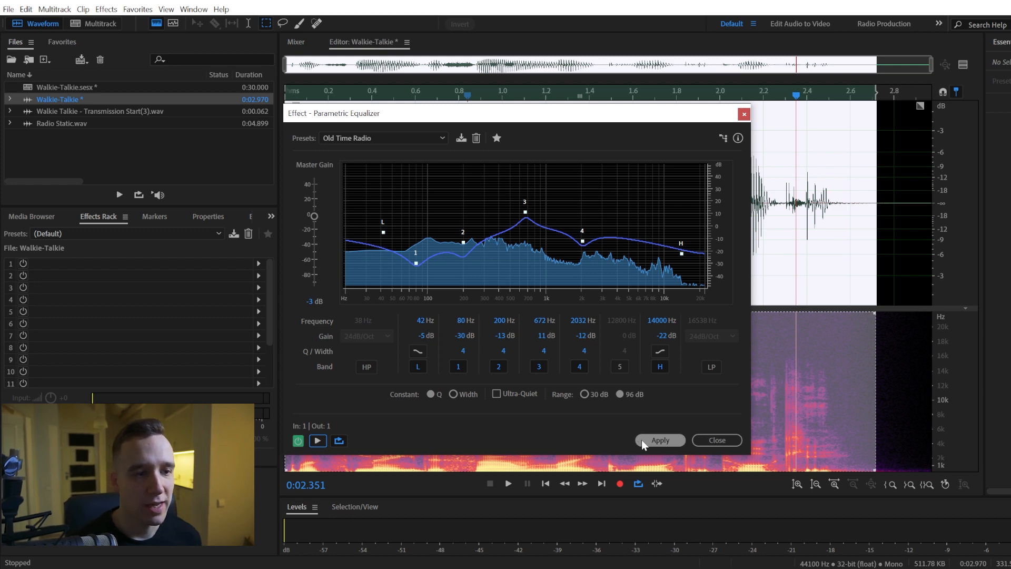
# Apply the Old Time Radio equalizer to the Walkie-Talkie clip
pyautogui.click(658, 439)
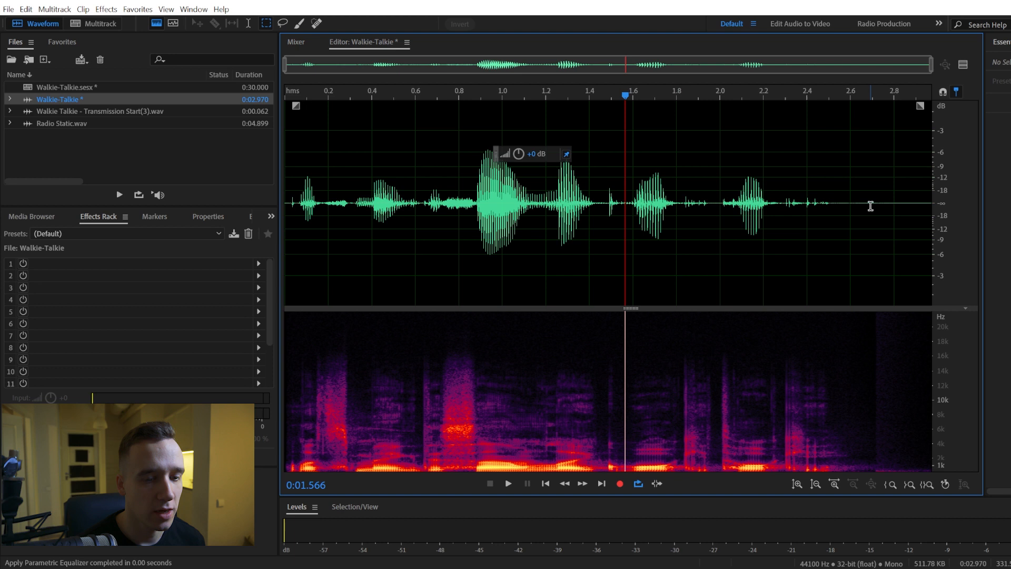
pyautogui.moveTo(804, 203)
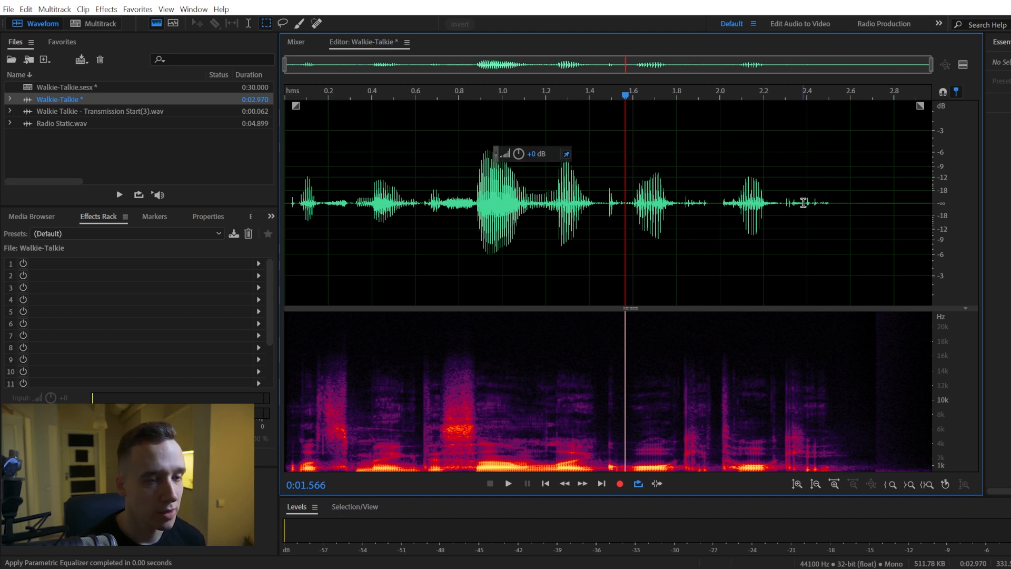
pyautogui.moveTo(100, 24)
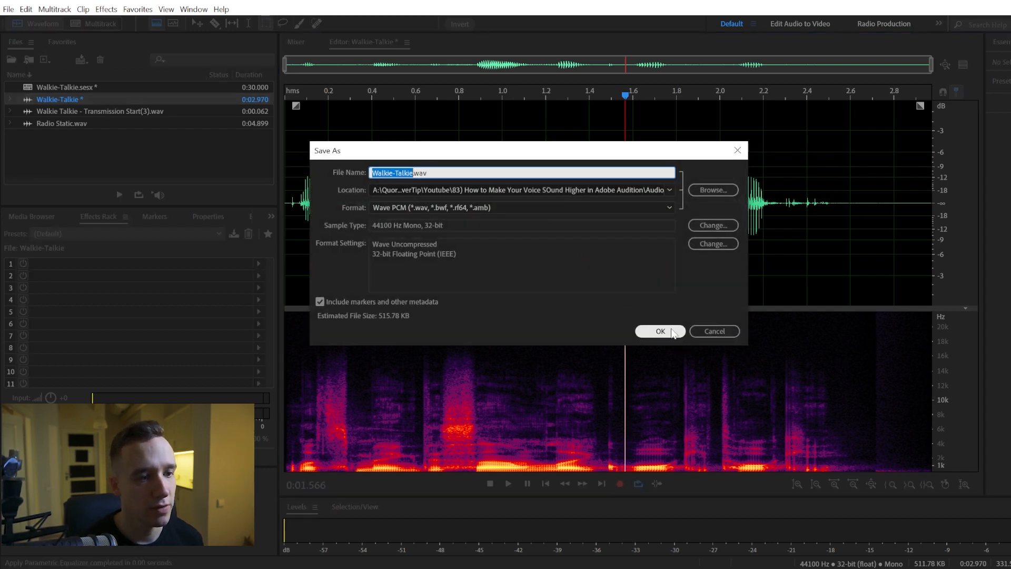
# Save the clip as Walkie-Talkie.wav and switch to the multitrack session
pyautogui.click(658, 330)
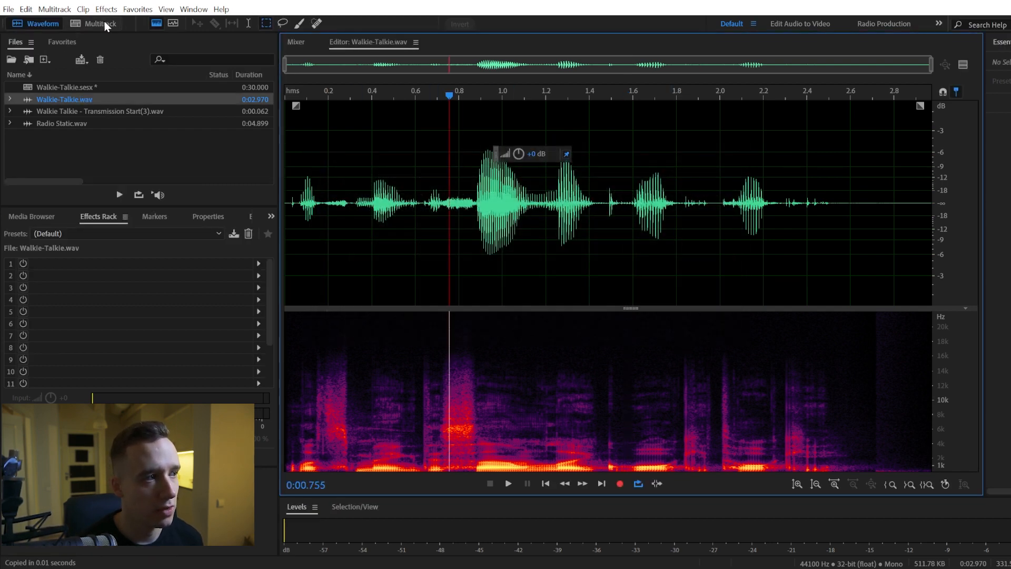
pyautogui.click(98, 24)
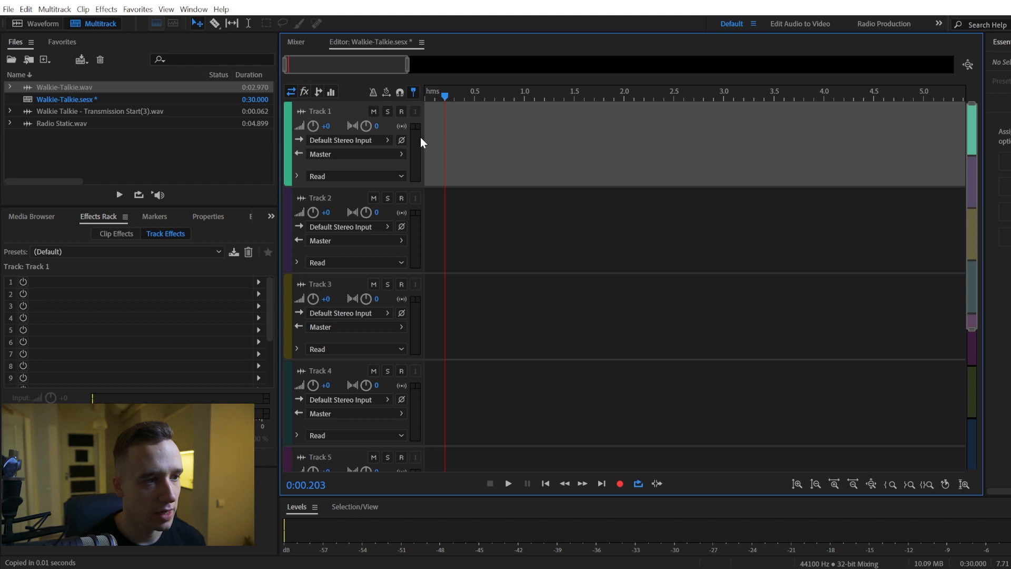
# Insert the EQ'd Walkie-Talkie clip at the start of Track 1
pyautogui.rightClick(451, 142)
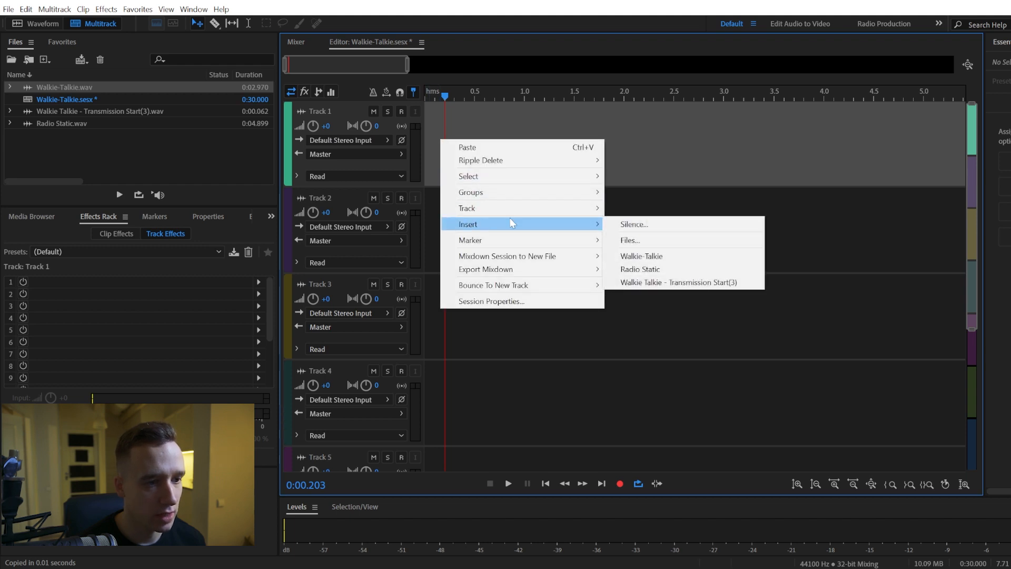
pyautogui.click(641, 256)
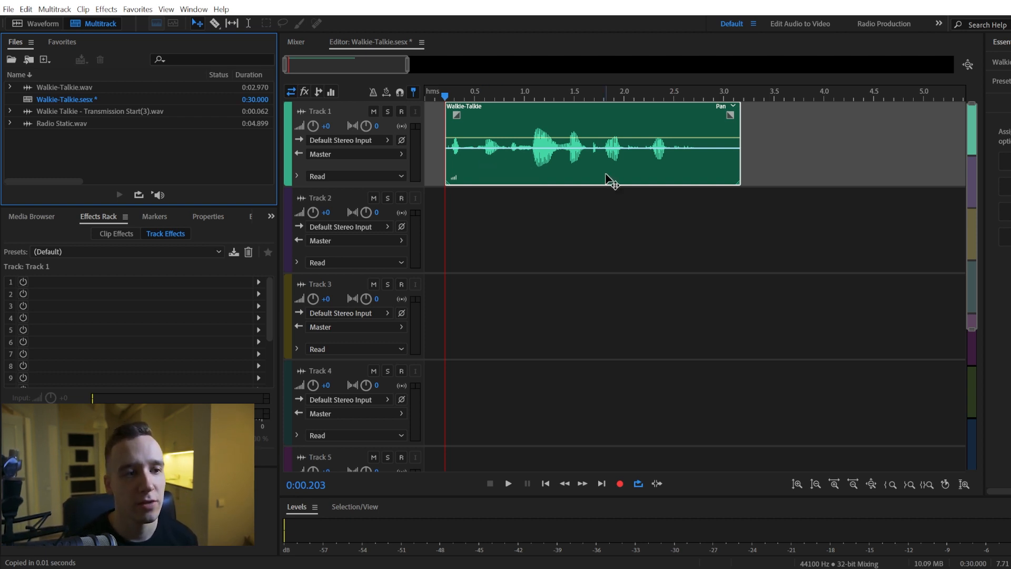
pyautogui.moveTo(559, 173)
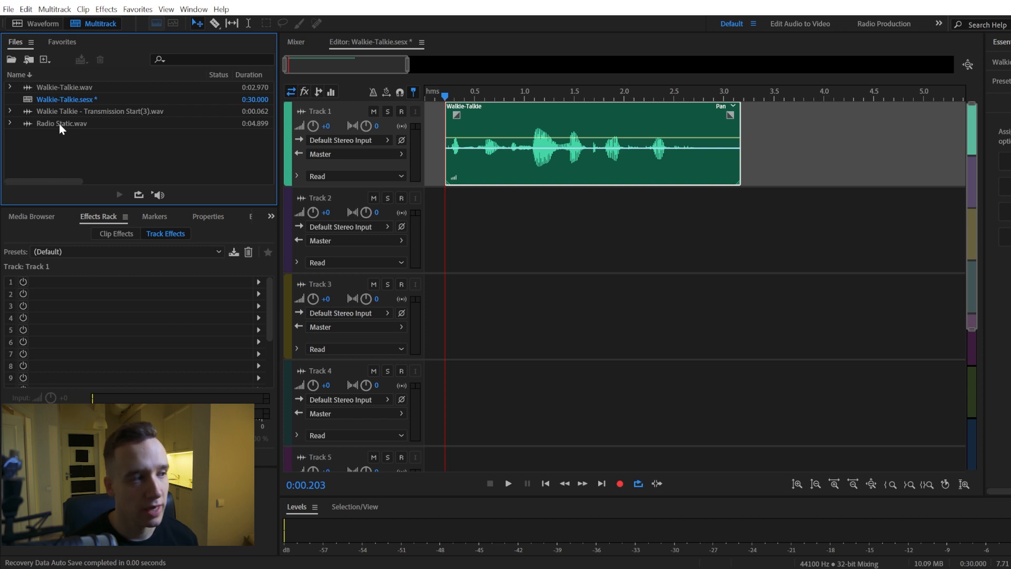
# Add Radio Static to Track 2 at the start, trimmed to the voice length, volume lowered
pyautogui.moveTo(61, 123); pyautogui.dragTo(494, 229)
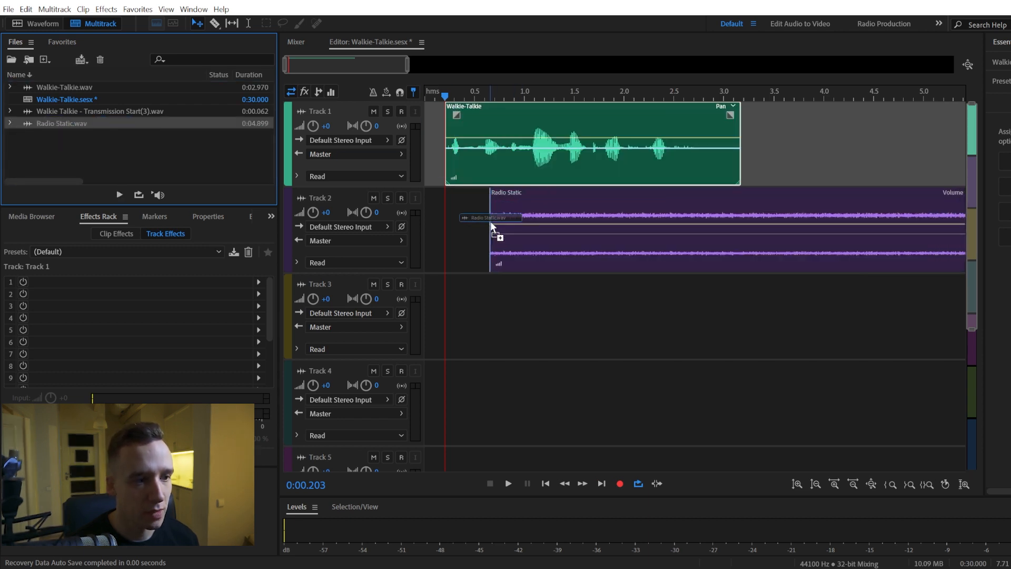
pyautogui.moveTo(494, 226); pyautogui.dragTo(448, 222)
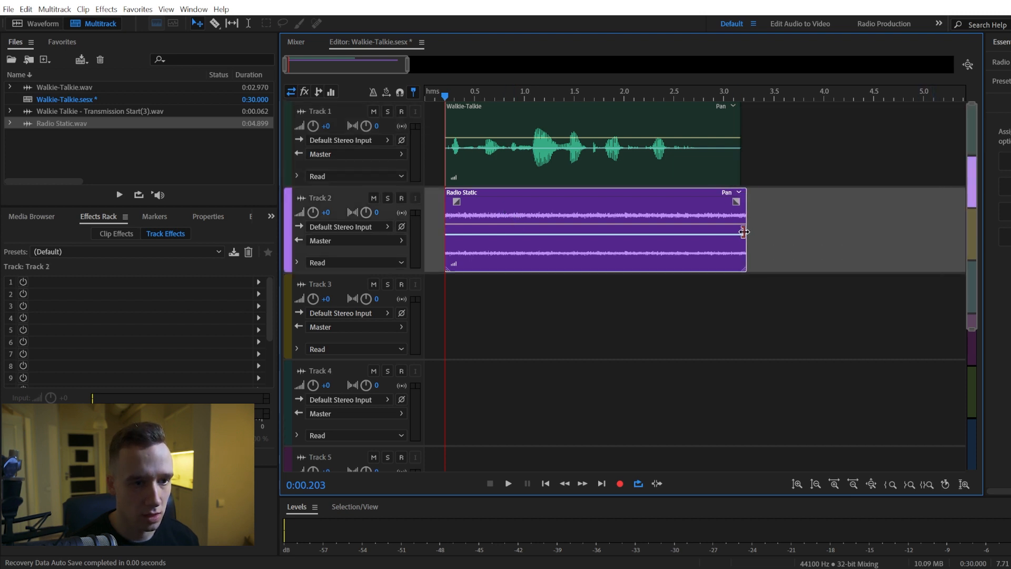
pyautogui.moveTo(744, 230); pyautogui.dragTo(719, 230)
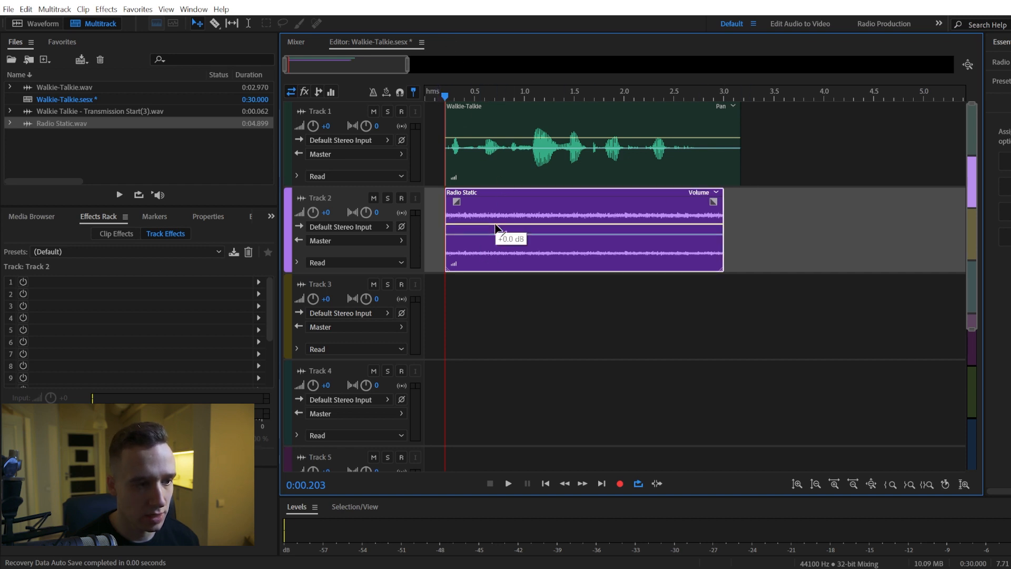
pyautogui.moveTo(497, 229); pyautogui.dragTo(497, 252)
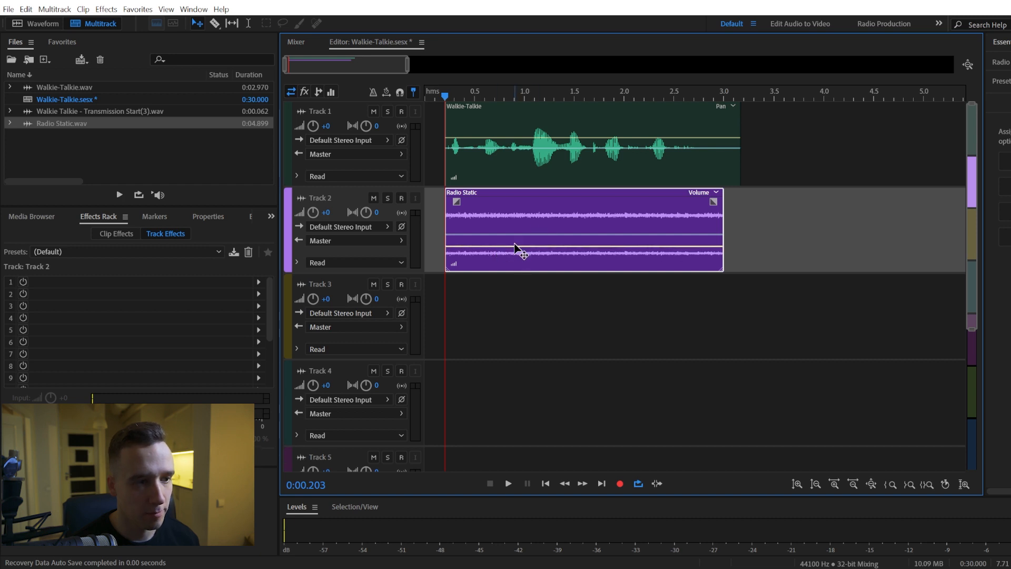
pyautogui.moveTo(454, 60)
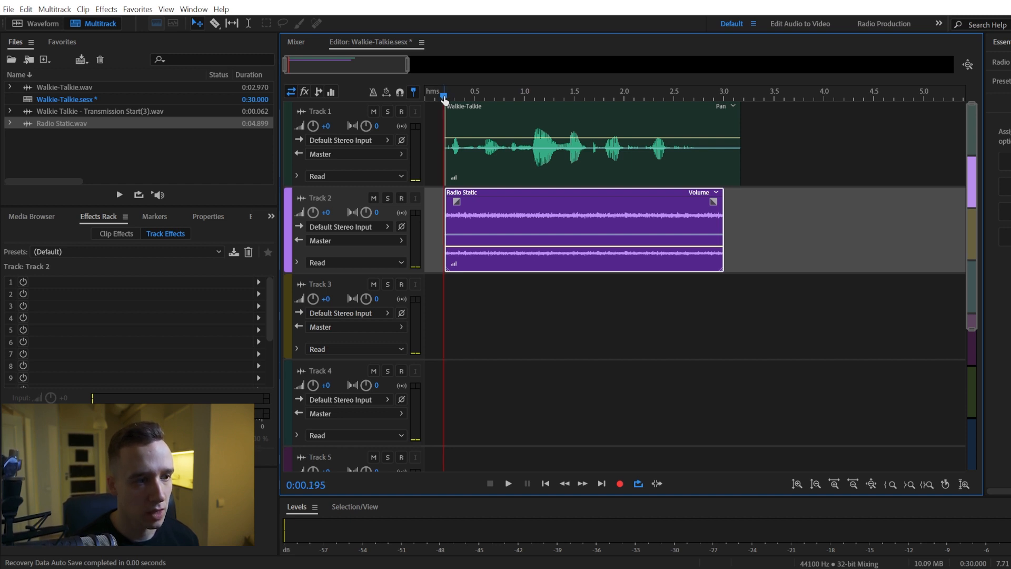
pyautogui.click(508, 483)
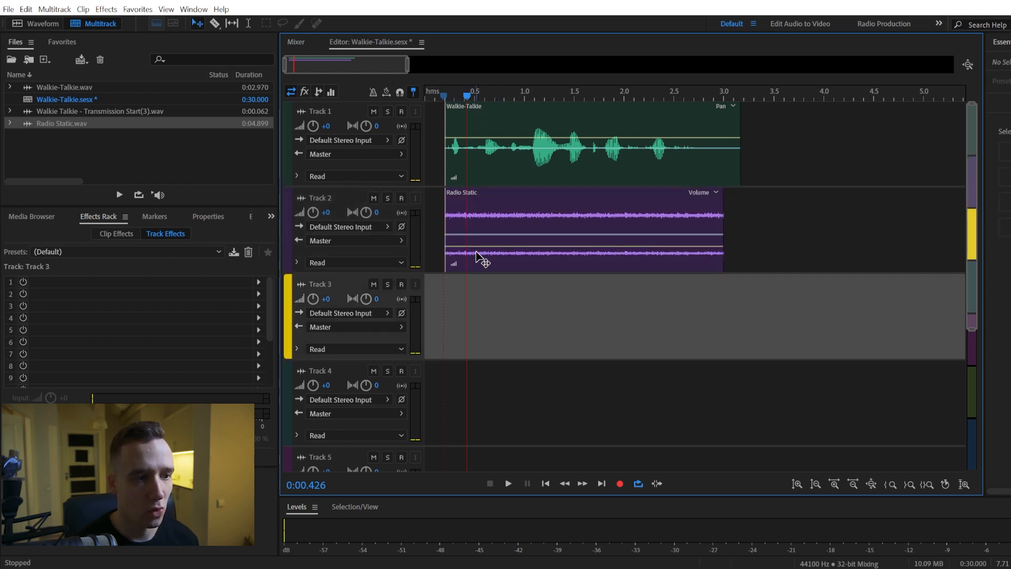
pyautogui.moveTo(57, 147)
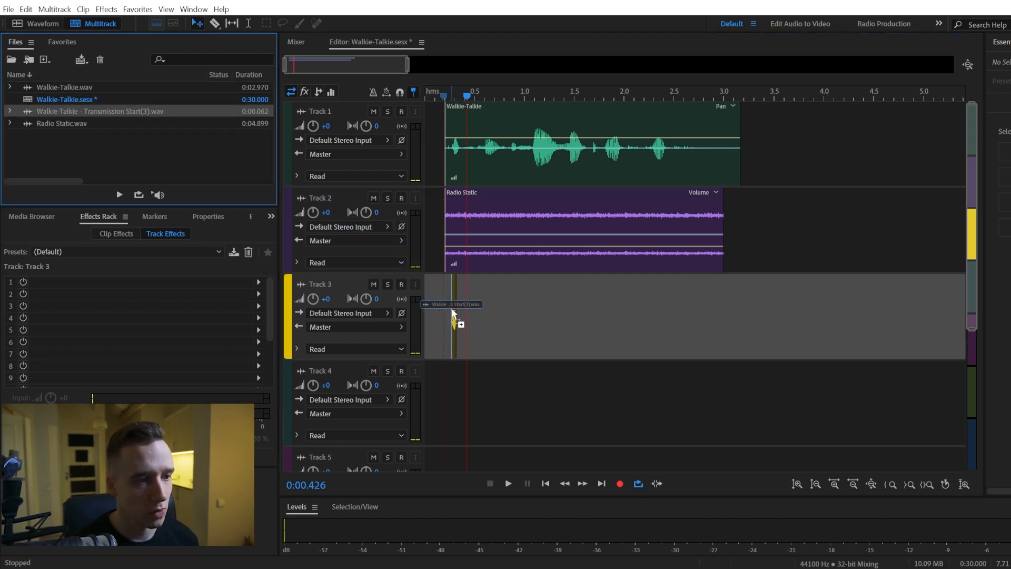
# Place Transmission Start(3) clicks on Track 3 at the static's start and end
pyautogui.moveTo(455, 316); pyautogui.dragTo(450, 316)
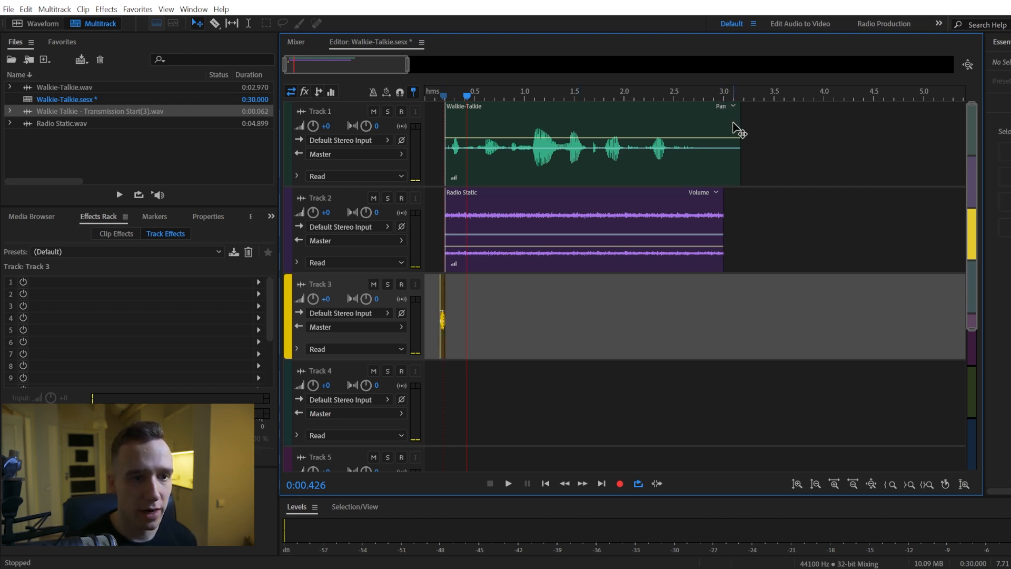
pyautogui.click(580, 142)
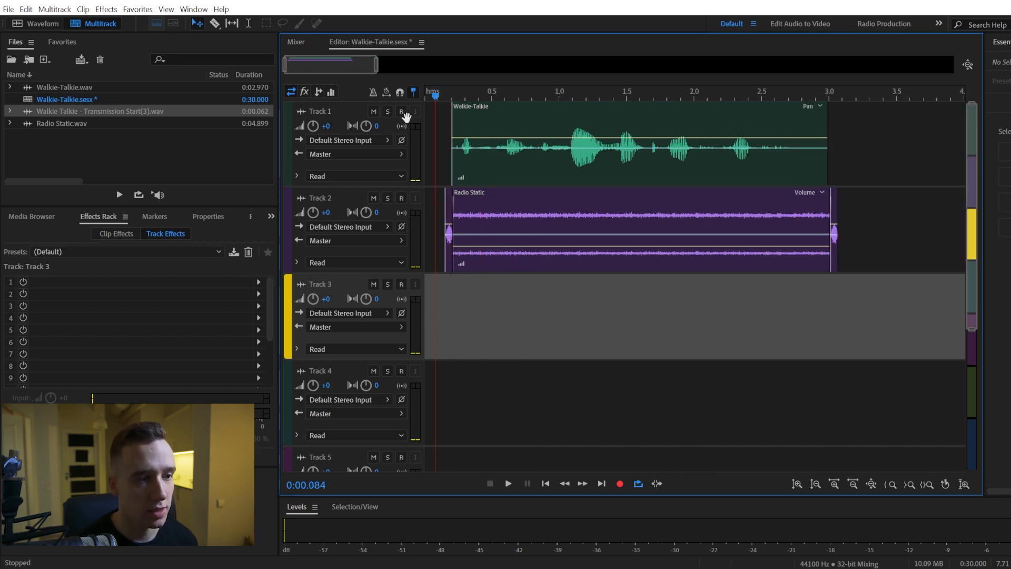
pyautogui.click(507, 483)
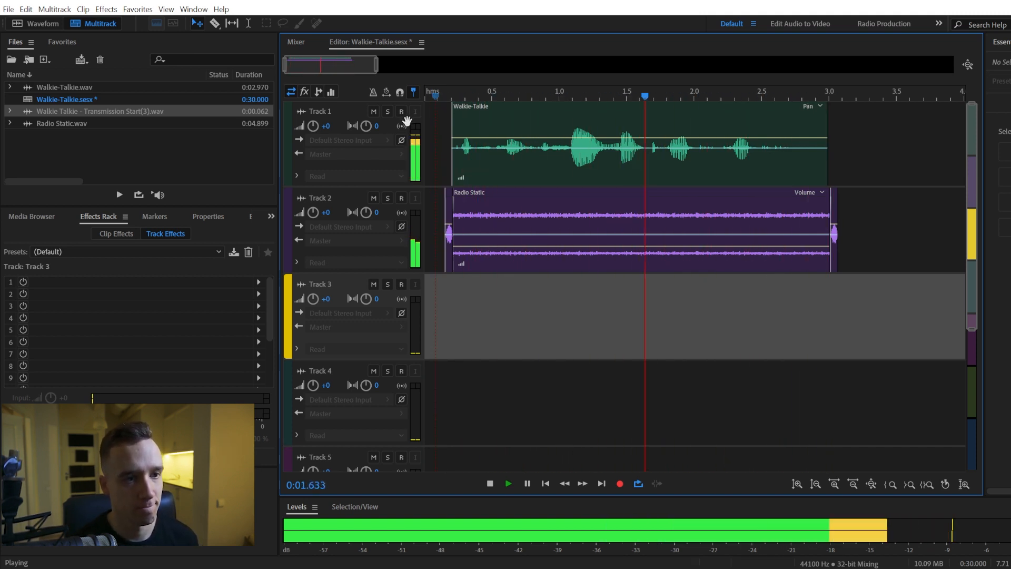
pyautogui.click(488, 483)
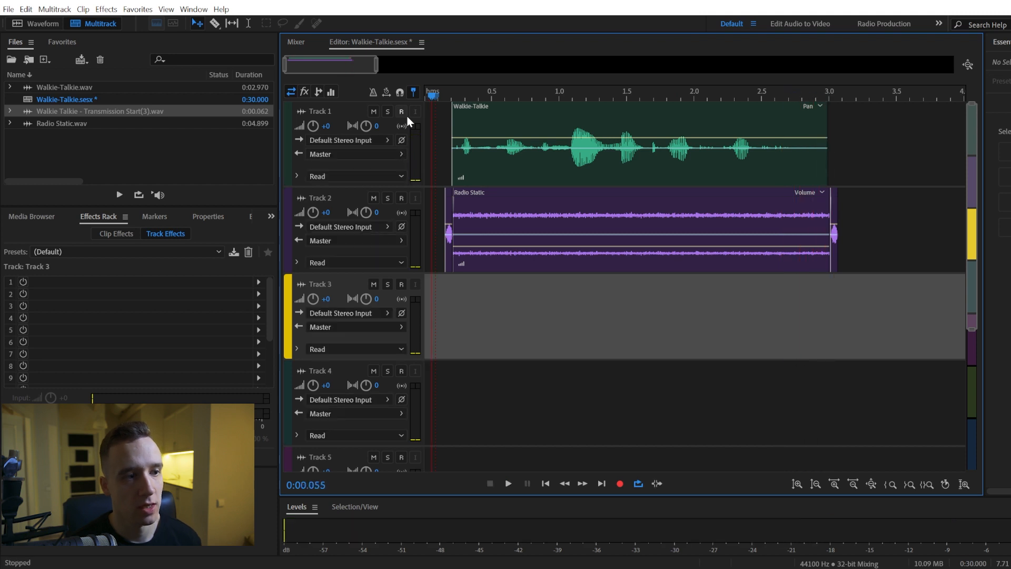
pyautogui.moveTo(594, 123)
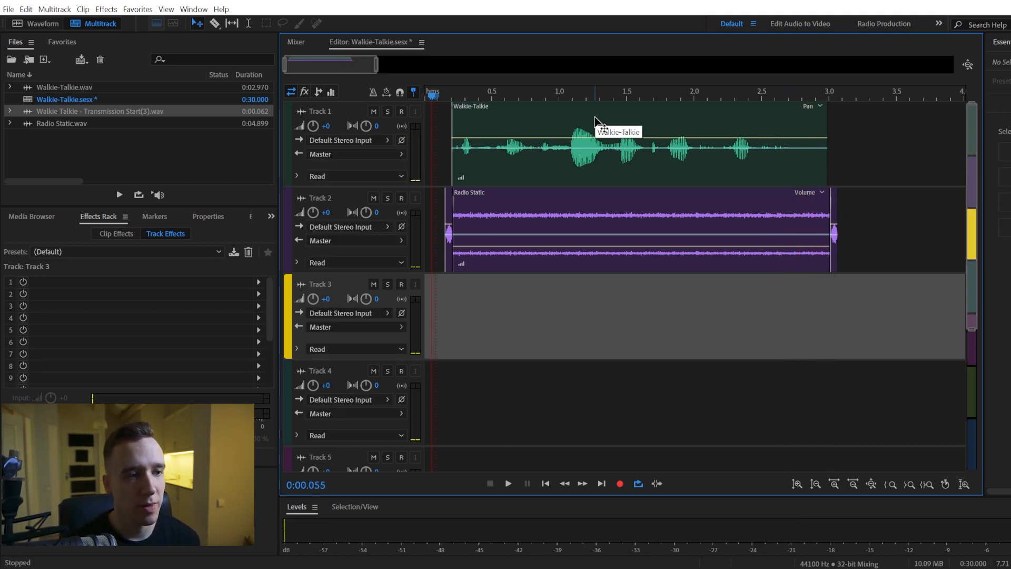
pyautogui.moveTo(571, 147)
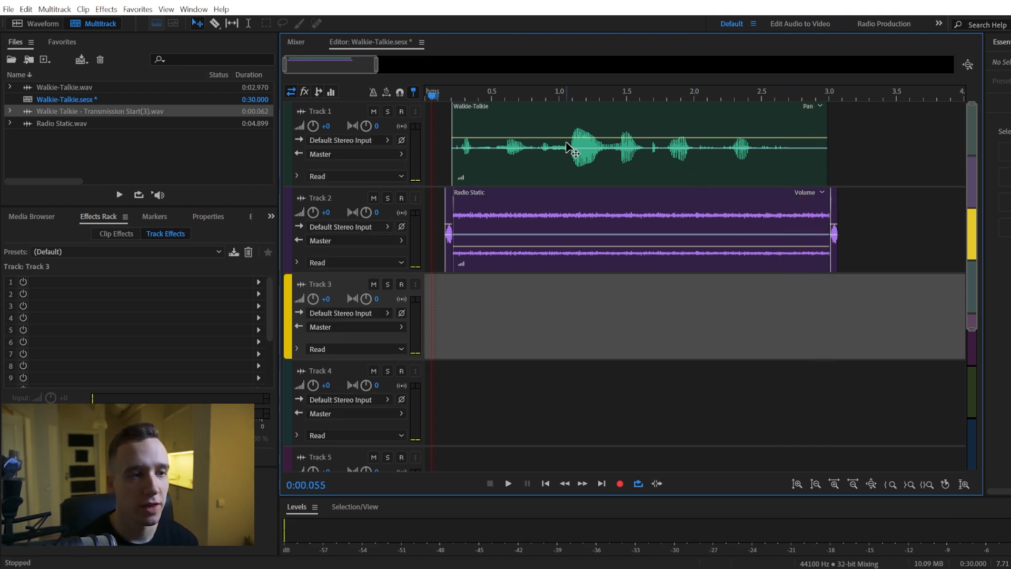